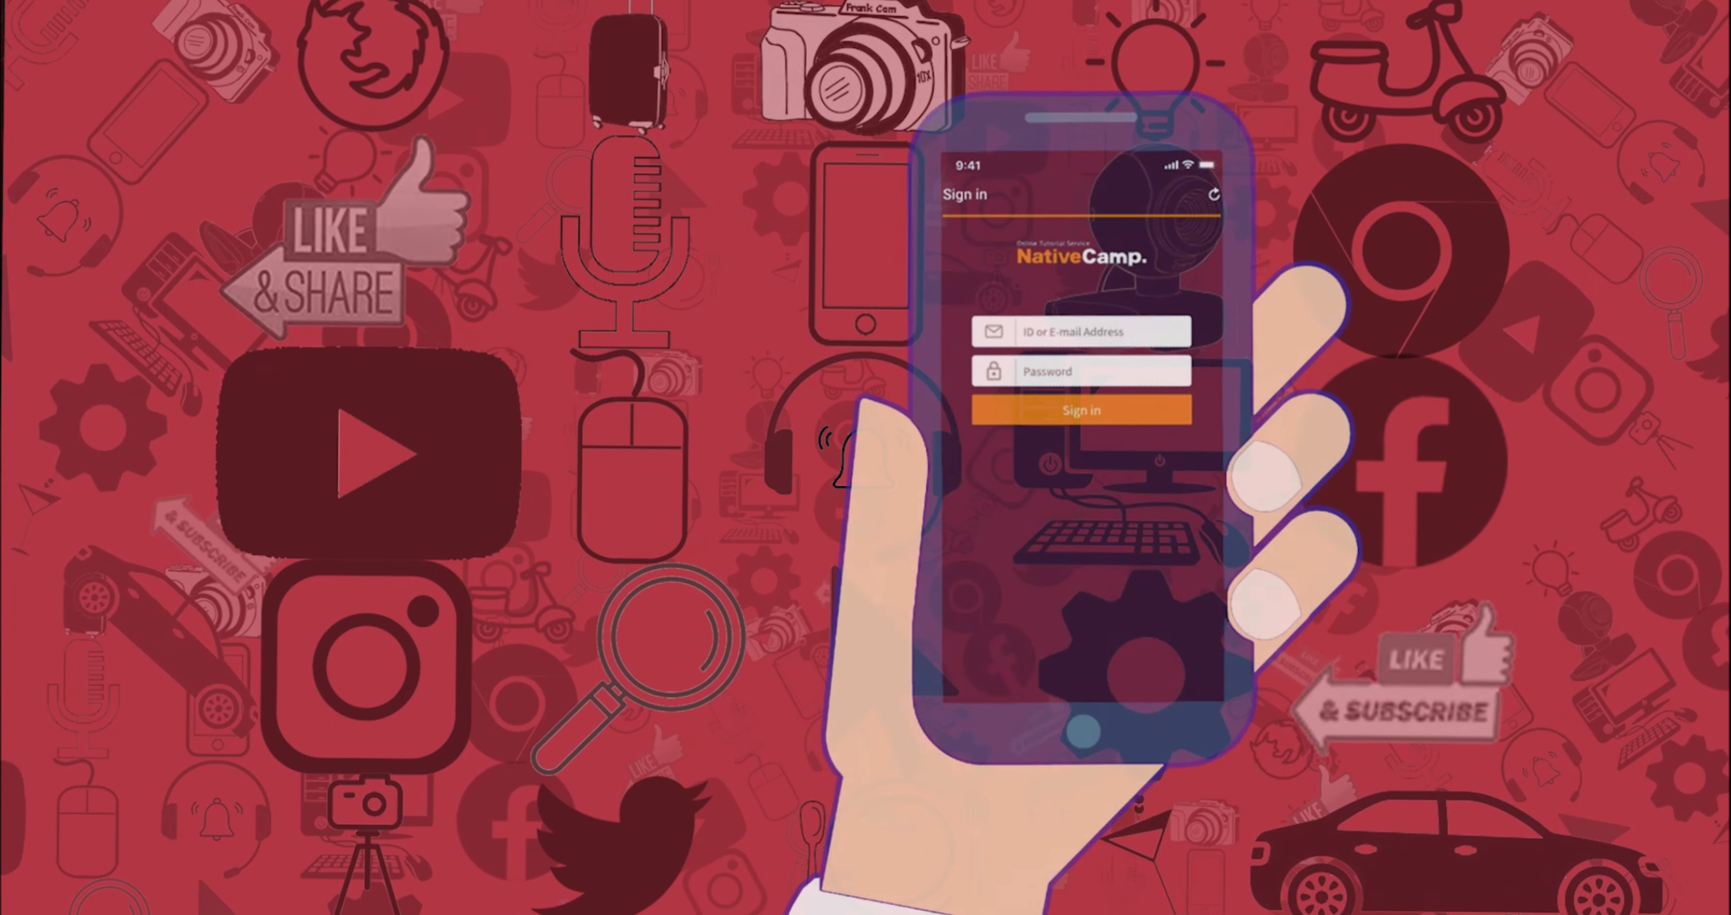
# - Bring up the teacher main page showing Standby for Reservation status
pyautogui.click(1081, 409)
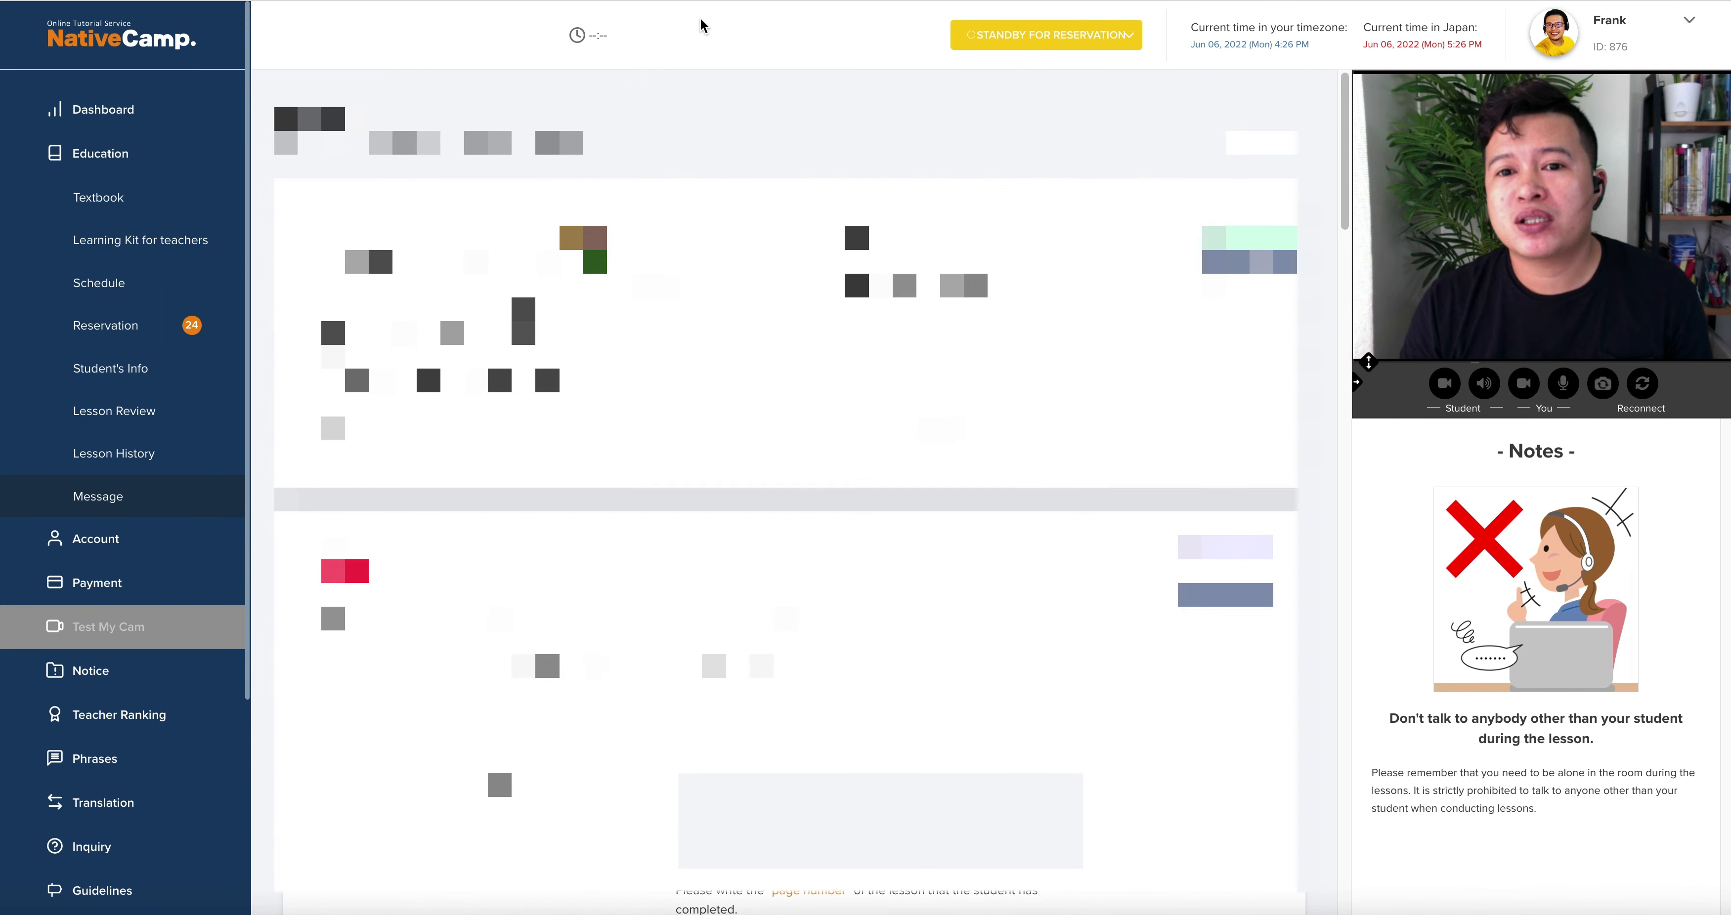
# - Show the Dashboard page with the rotating lesson-rule notes panel
pyautogui.click(1044, 35)
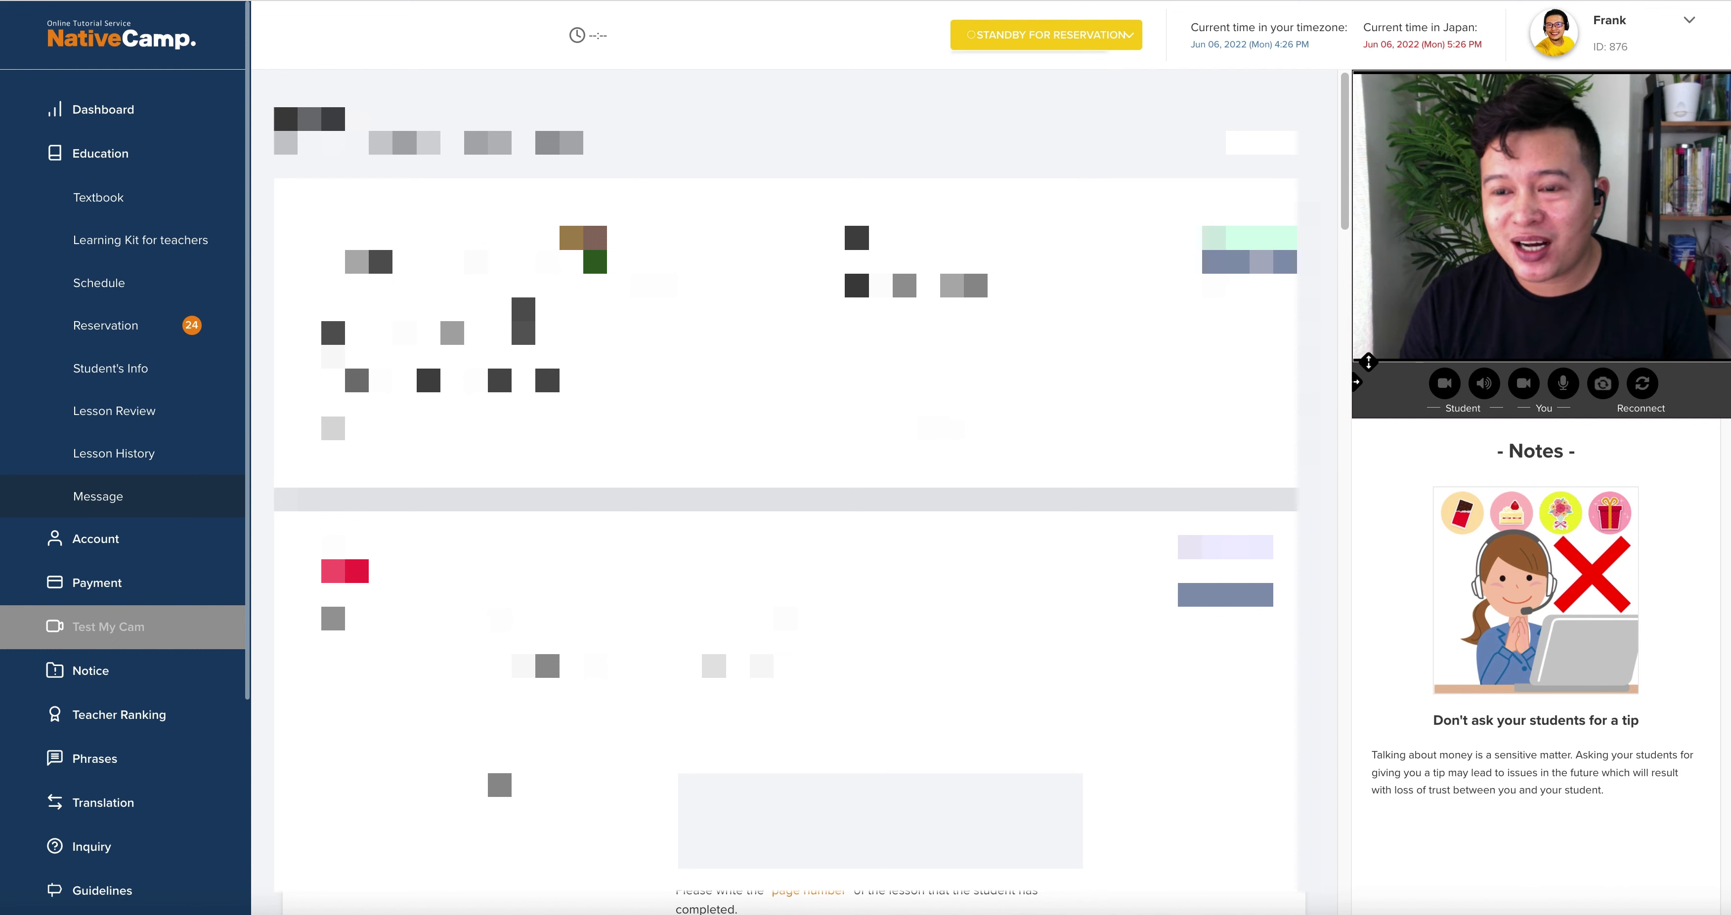
pyautogui.click(1690, 20)
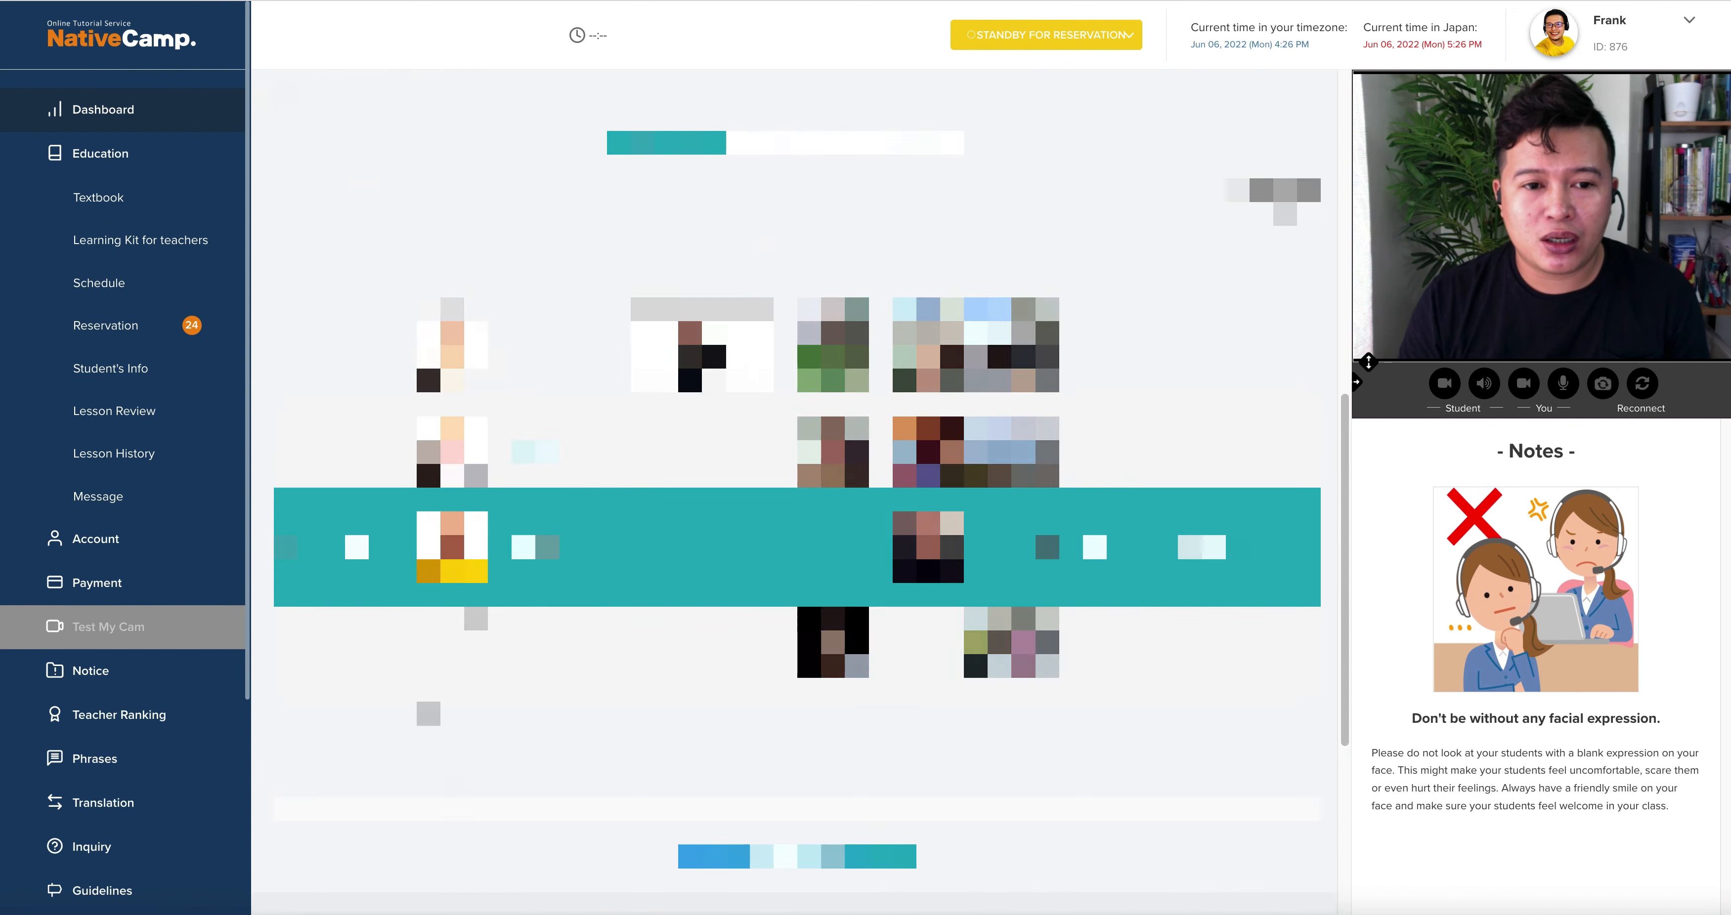
# - Scroll through the full dashboard and the sidebar down to the lower menu items
pyautogui.scroll(-3)
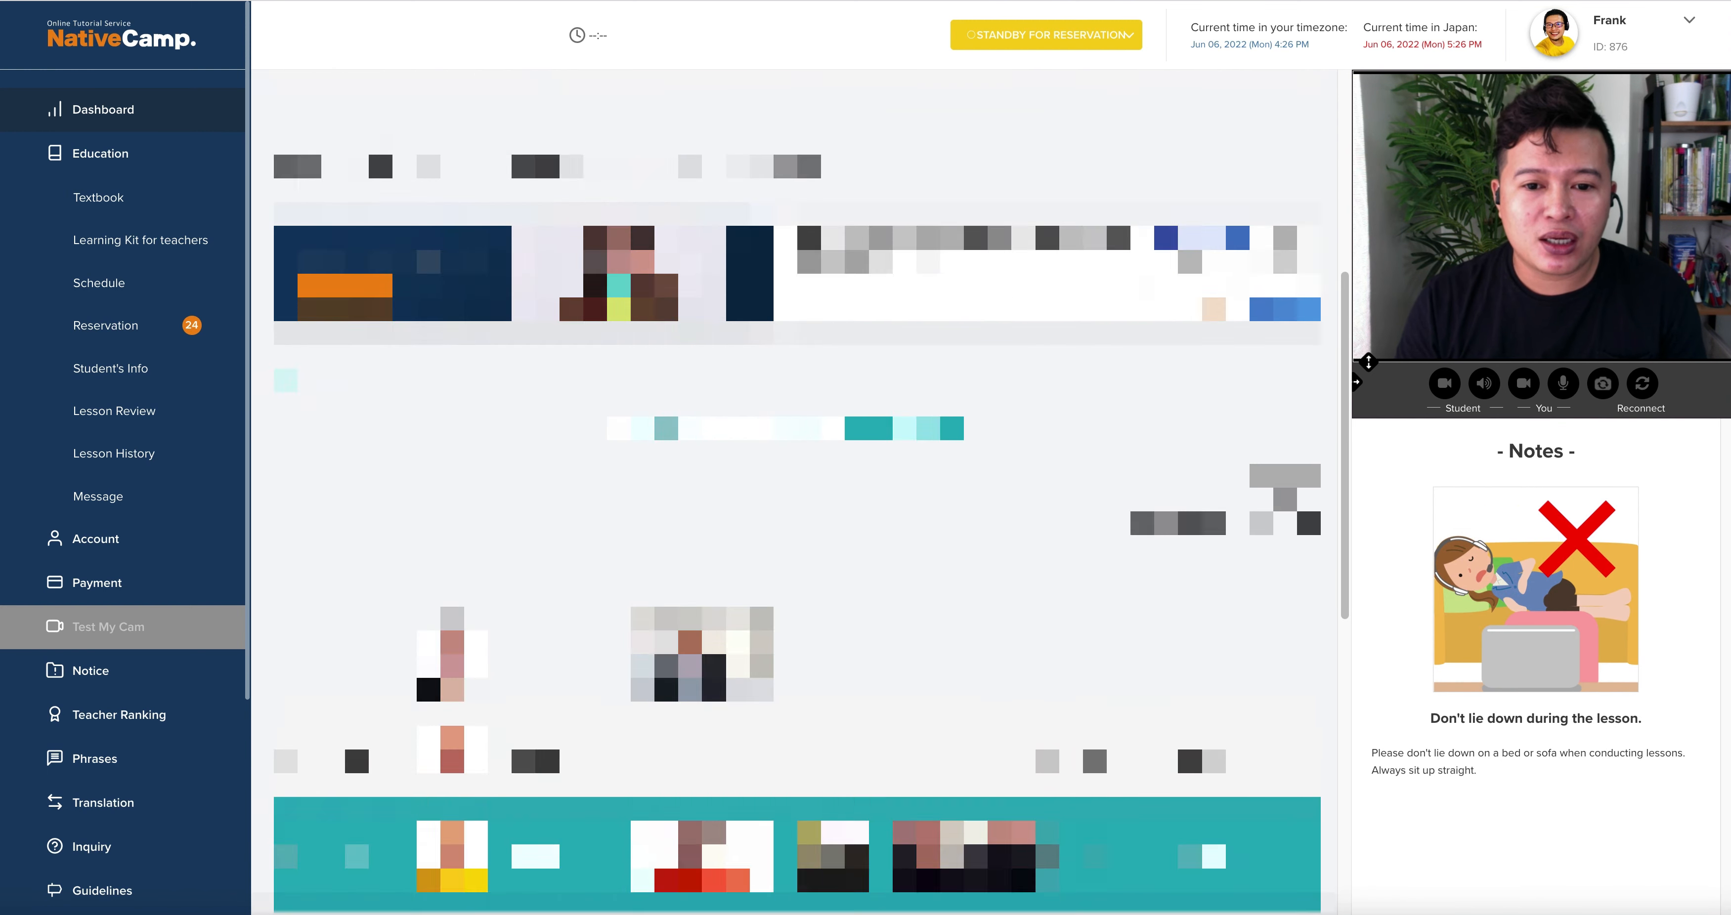
pyautogui.scroll(-3)
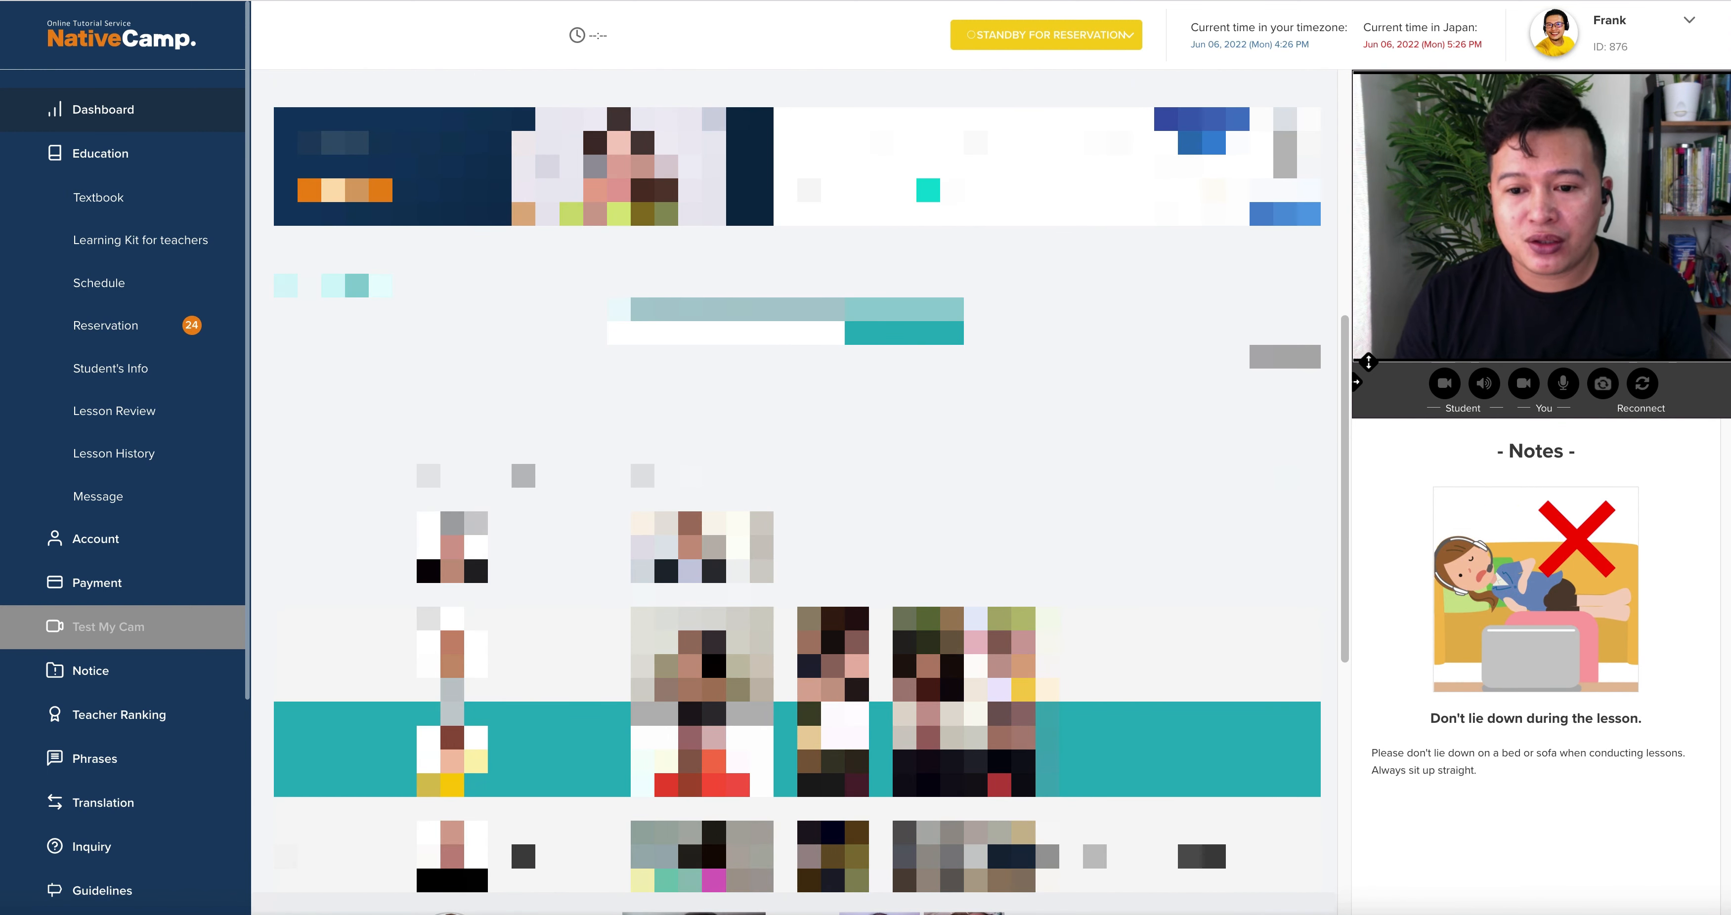
pyautogui.scroll(-3)
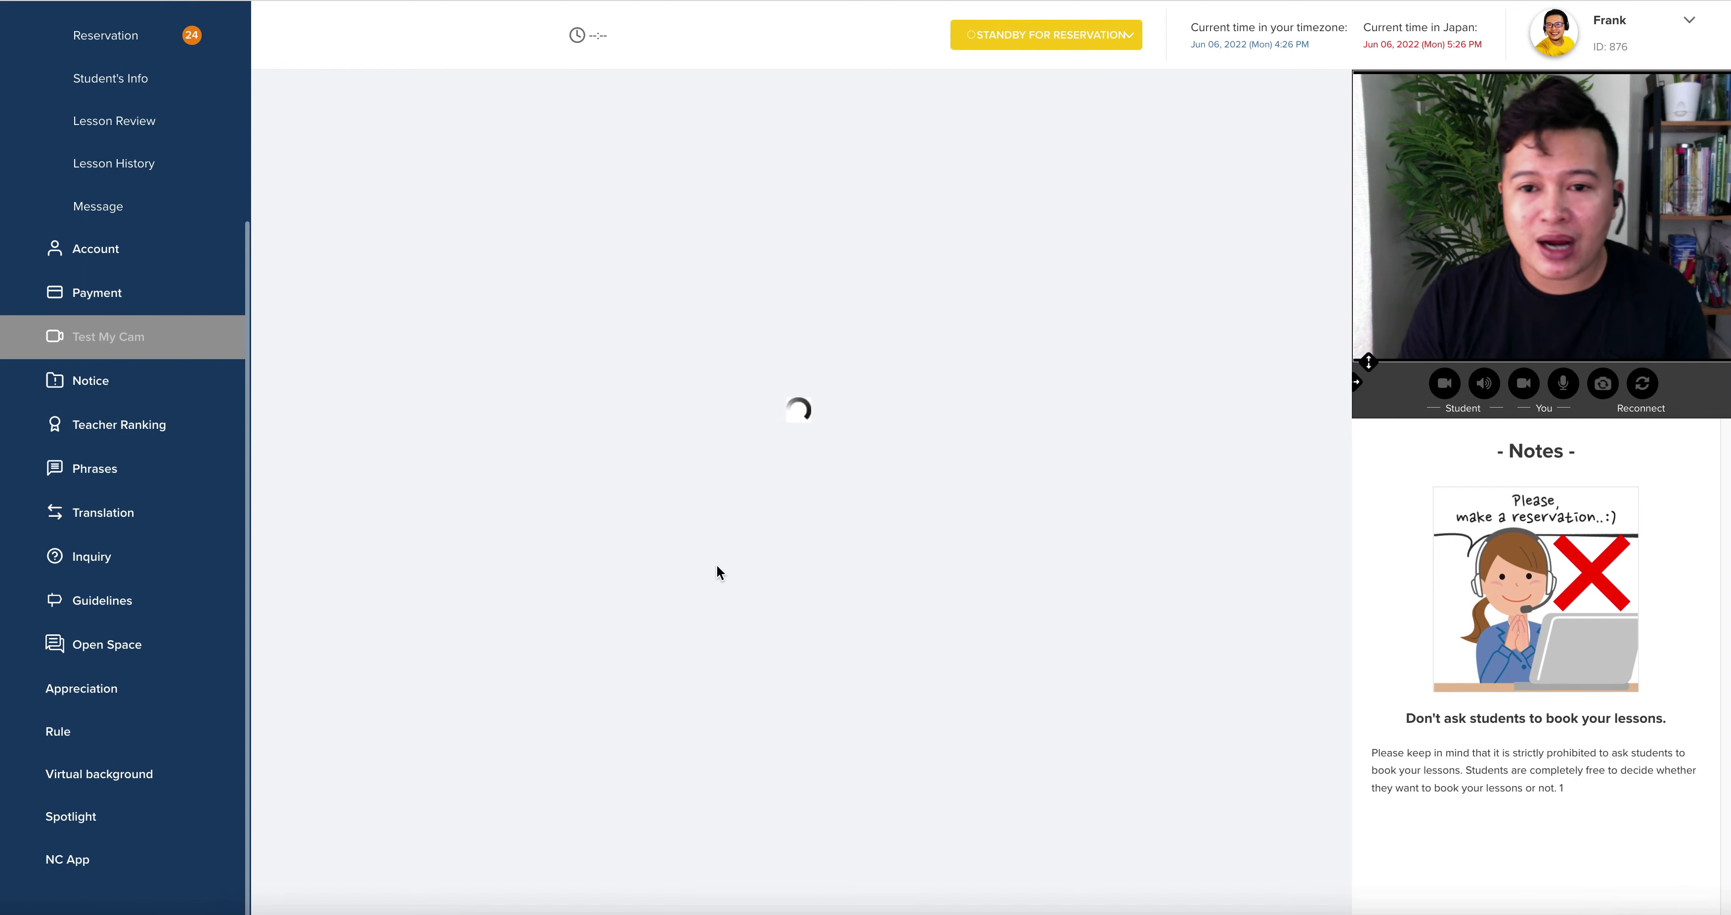
# - Browse the monthly Top 20 Teacher Ranking list
pyautogui.click(118, 424)
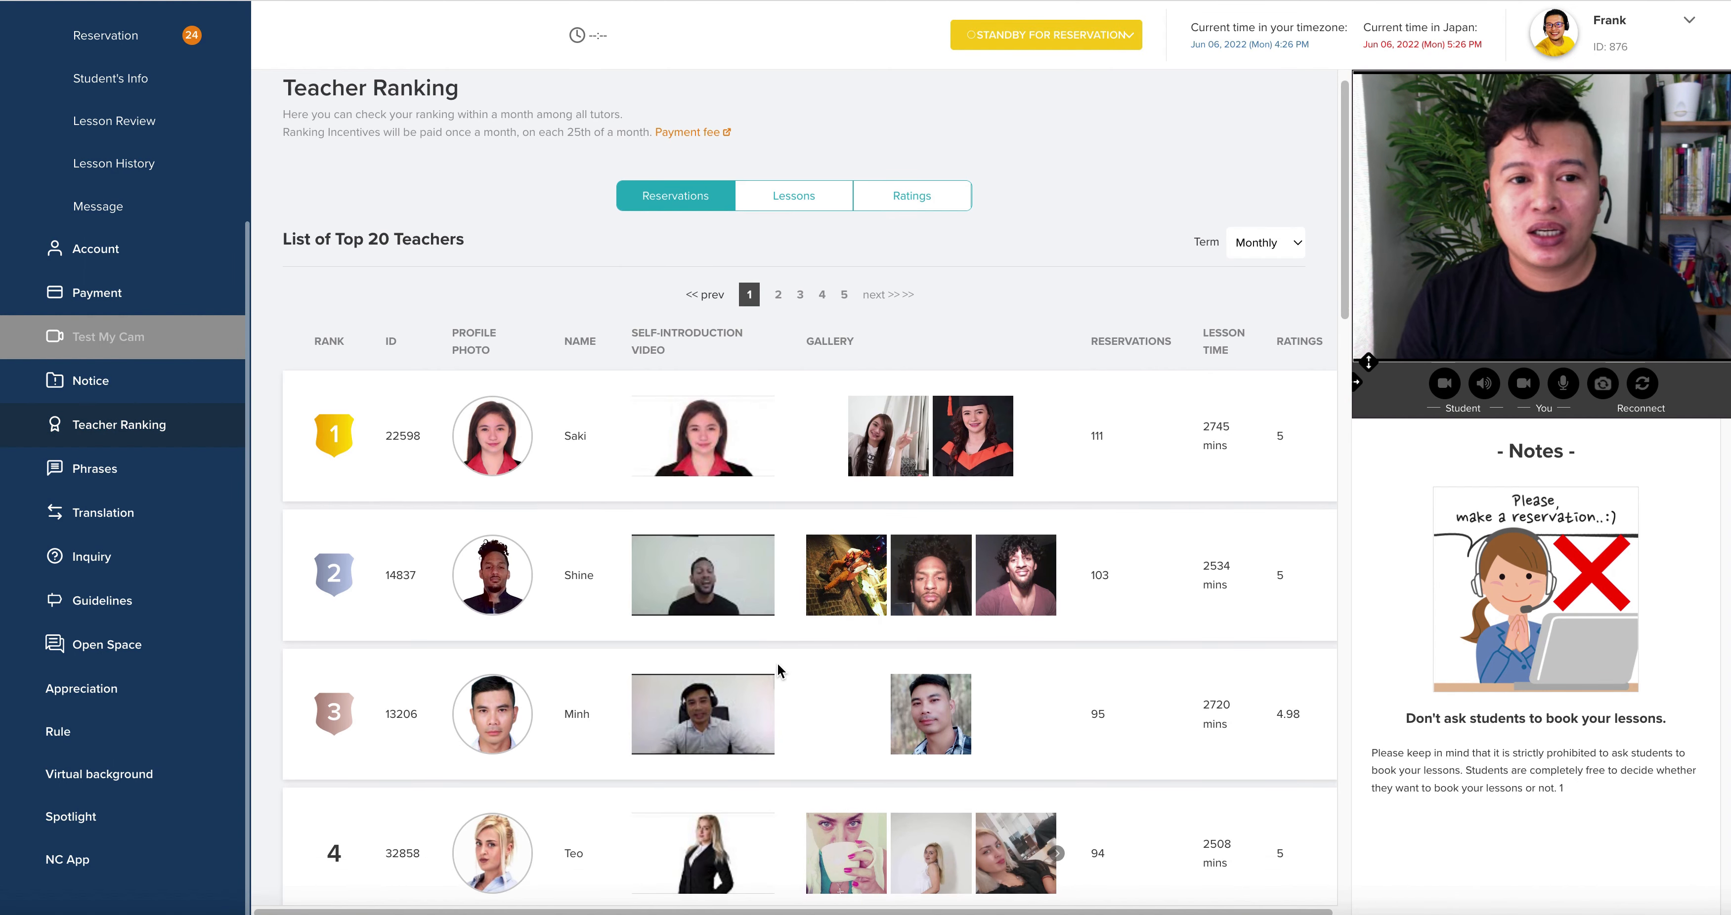
pyautogui.scroll(-3)
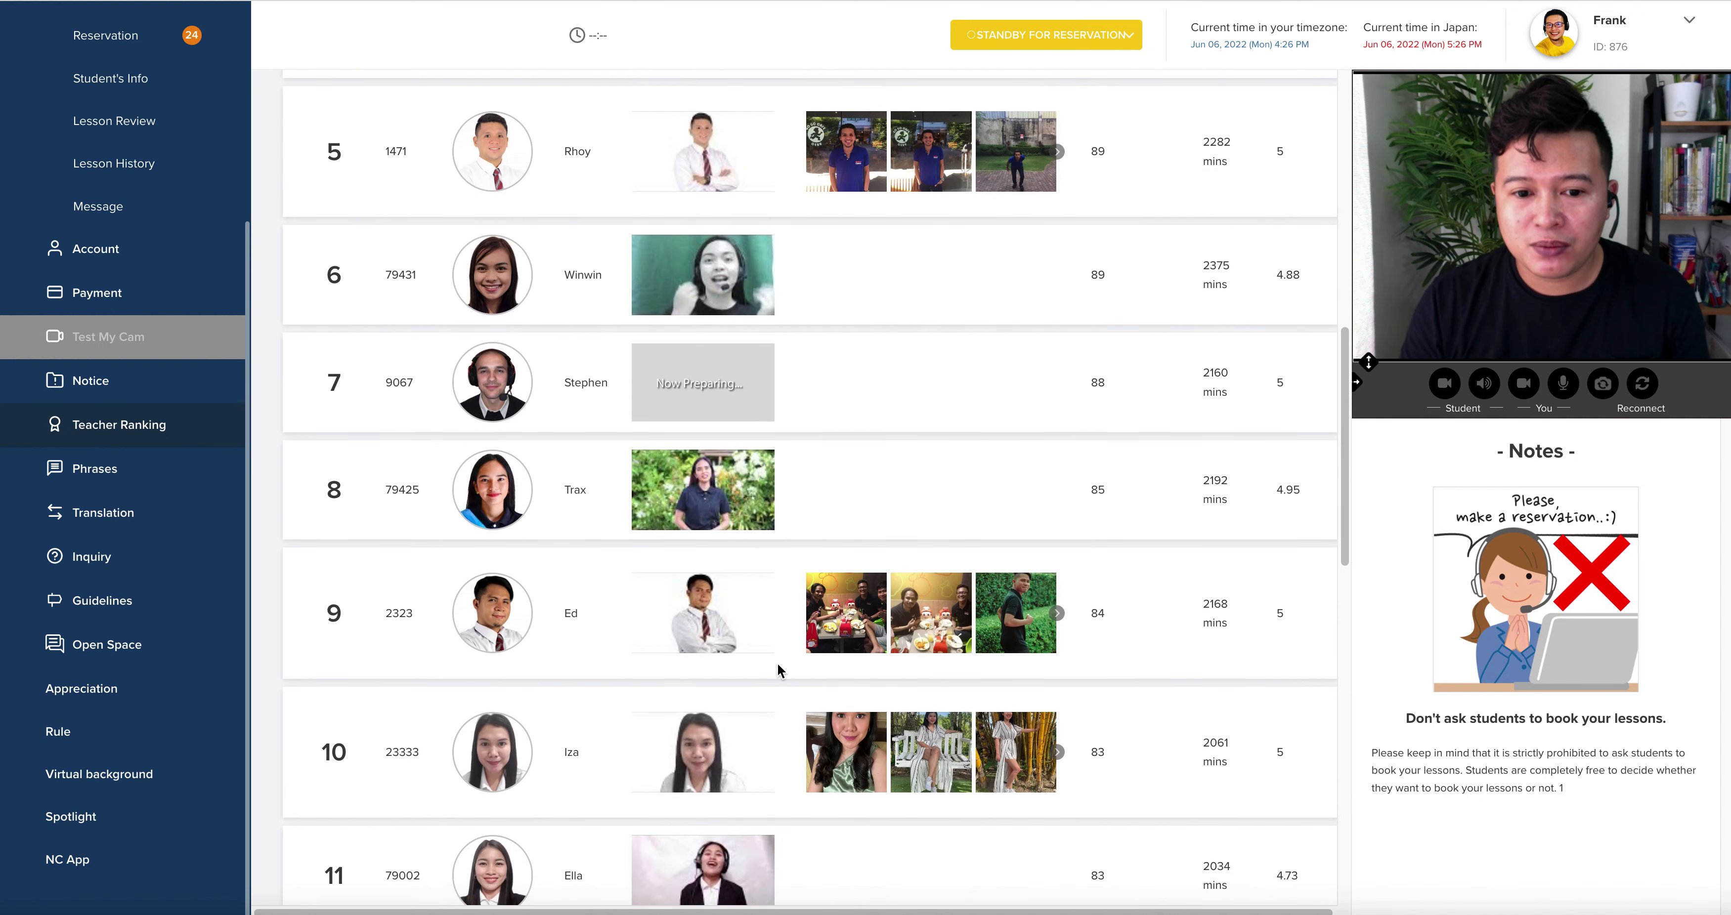
pyautogui.scroll(-3)
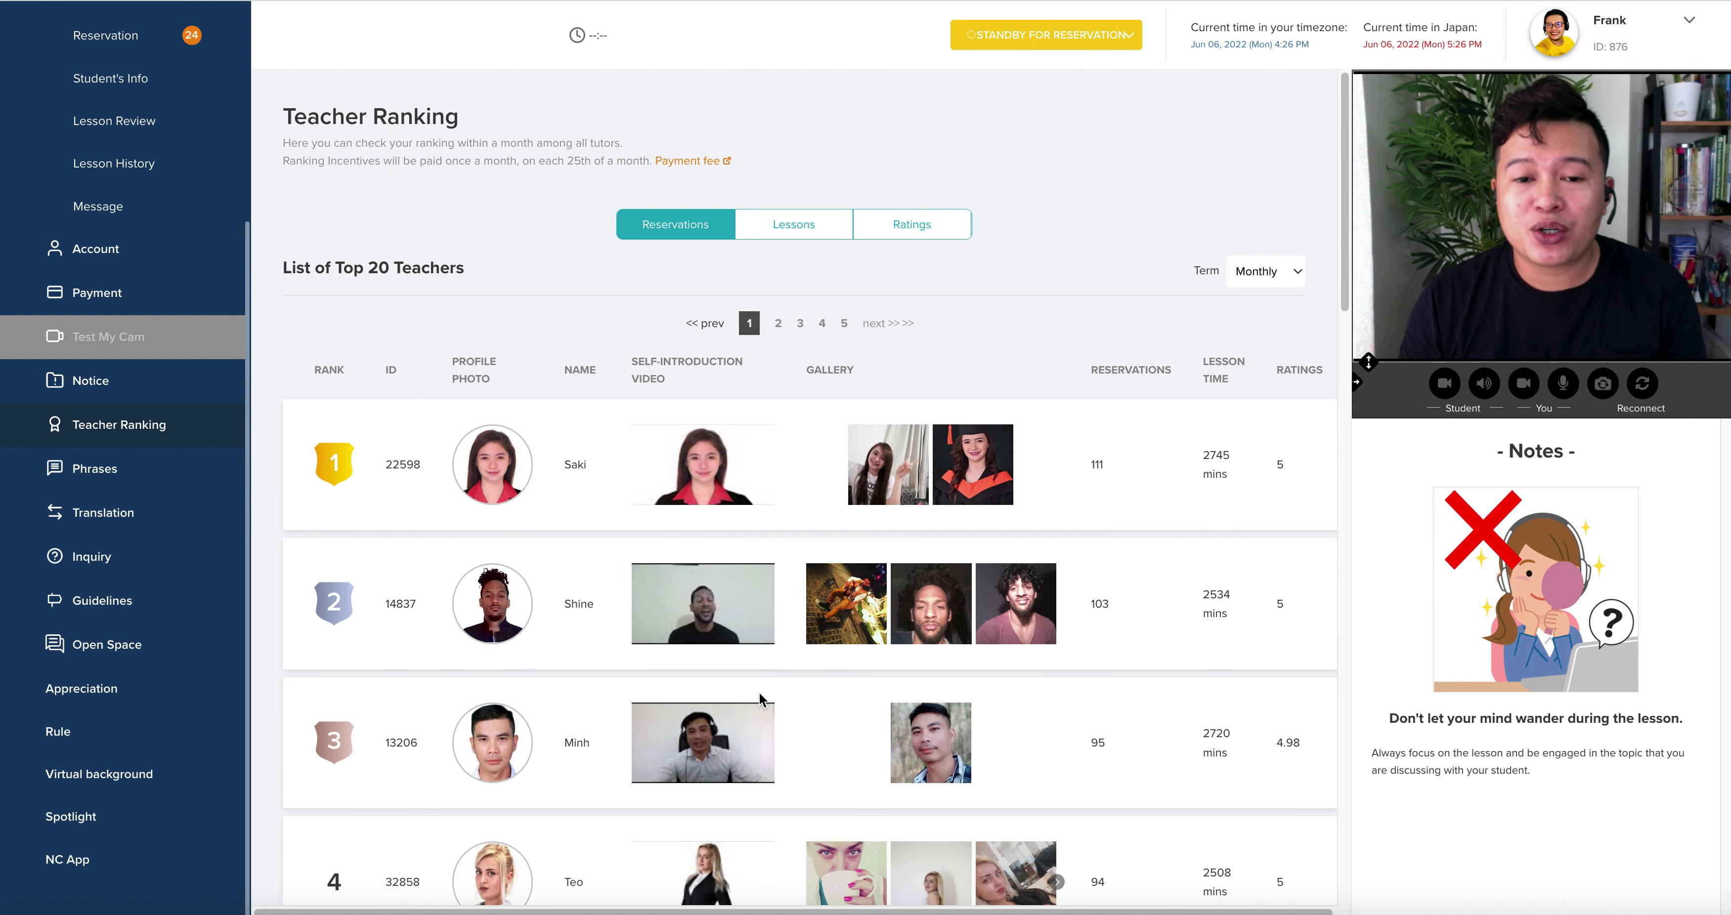
pyautogui.moveTo(693, 698)
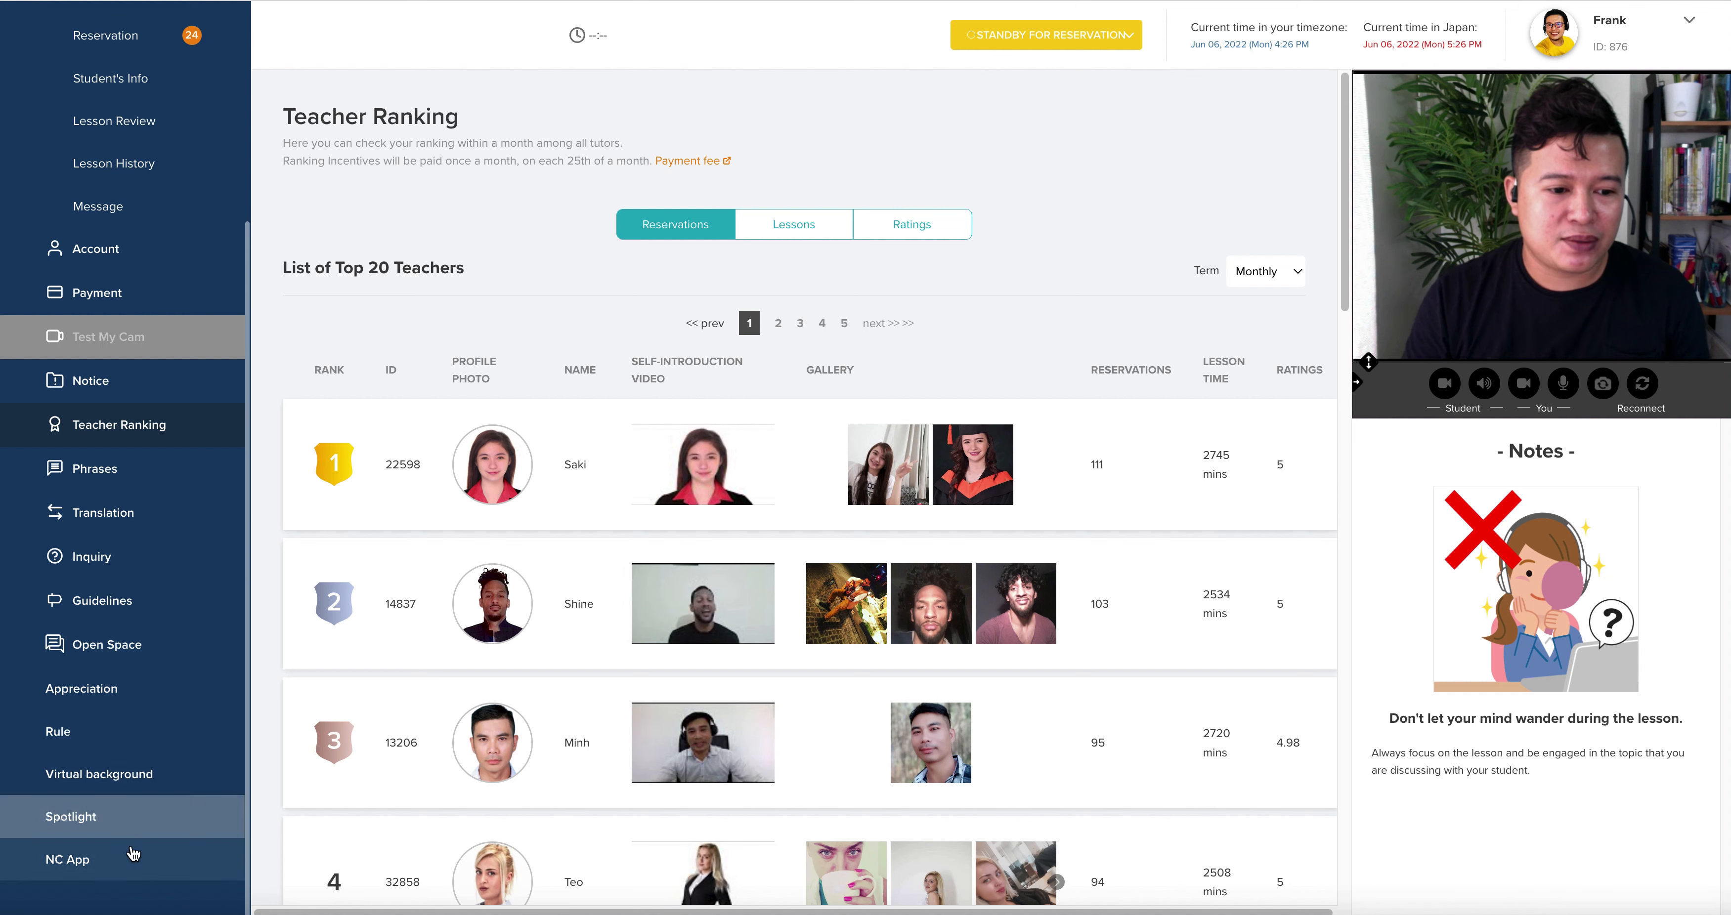
# - Browse the Spotlight stories of featured teachers, then head to the Account page
pyautogui.click(70, 817)
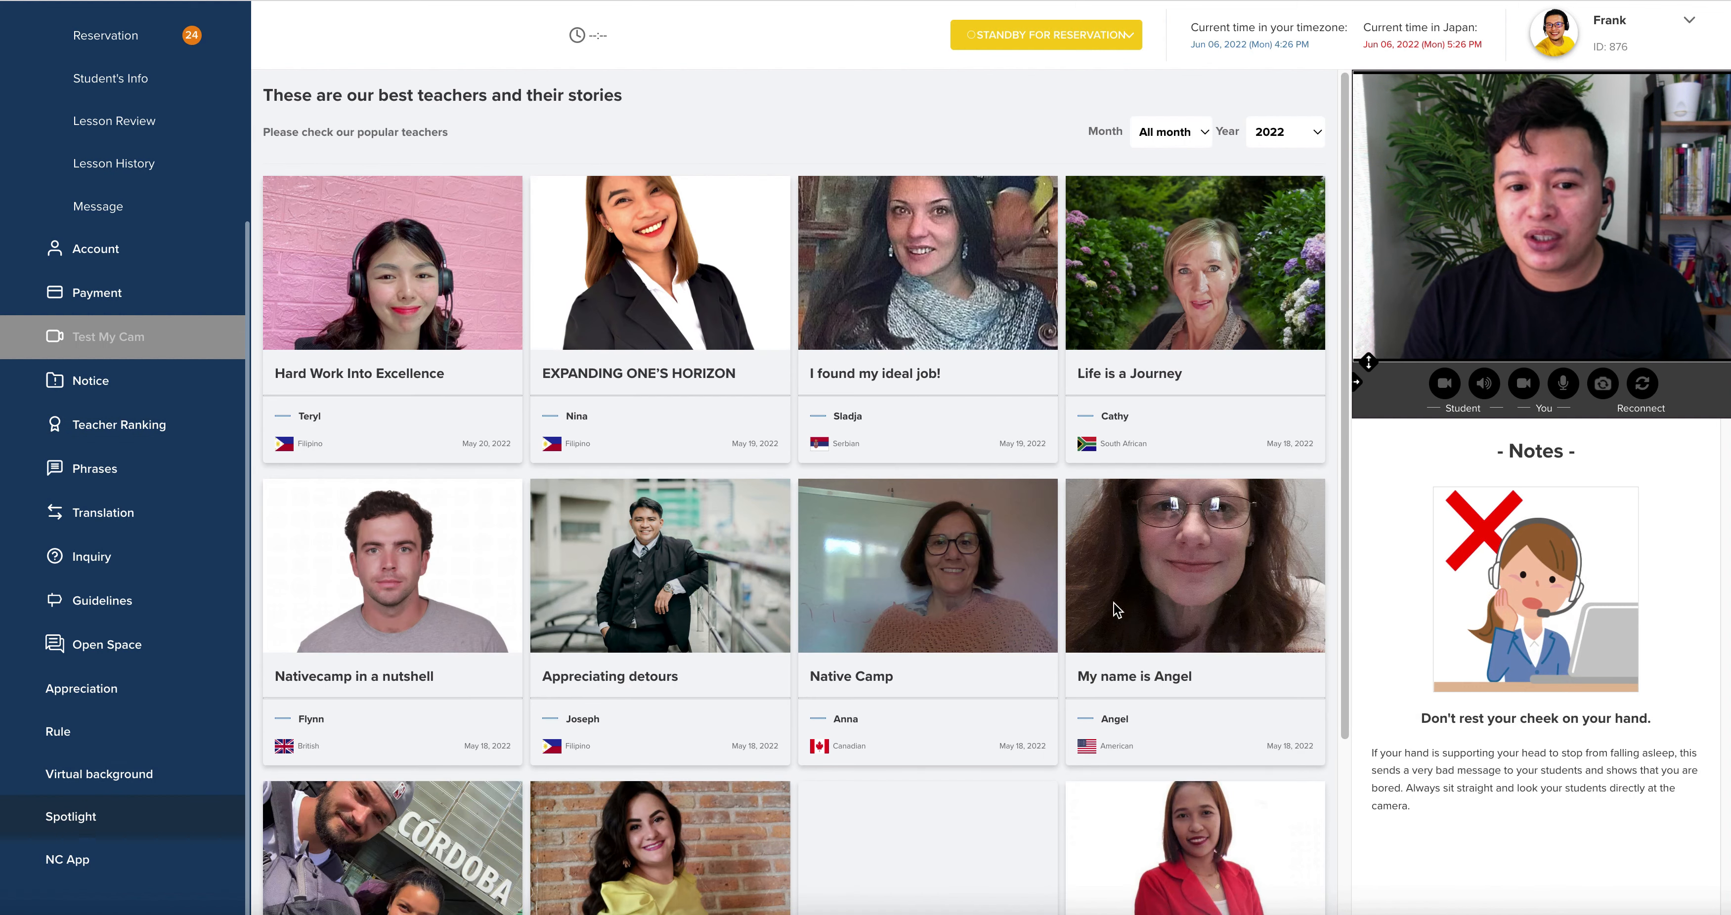
pyautogui.scroll(-3)
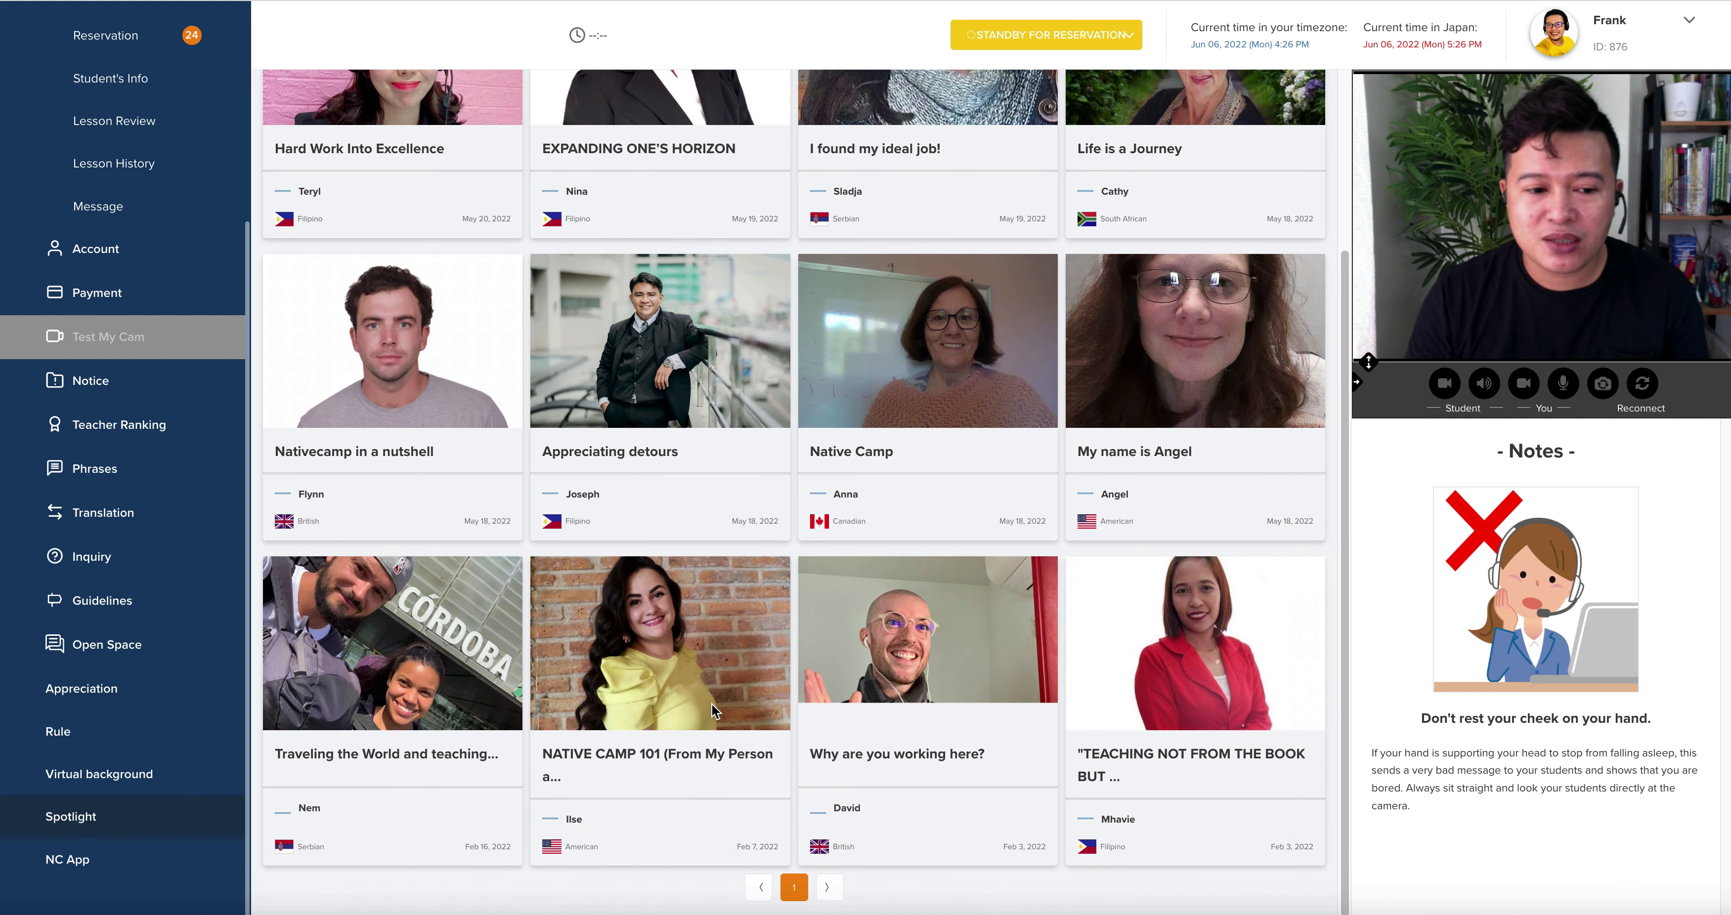
pyautogui.click(100, 774)
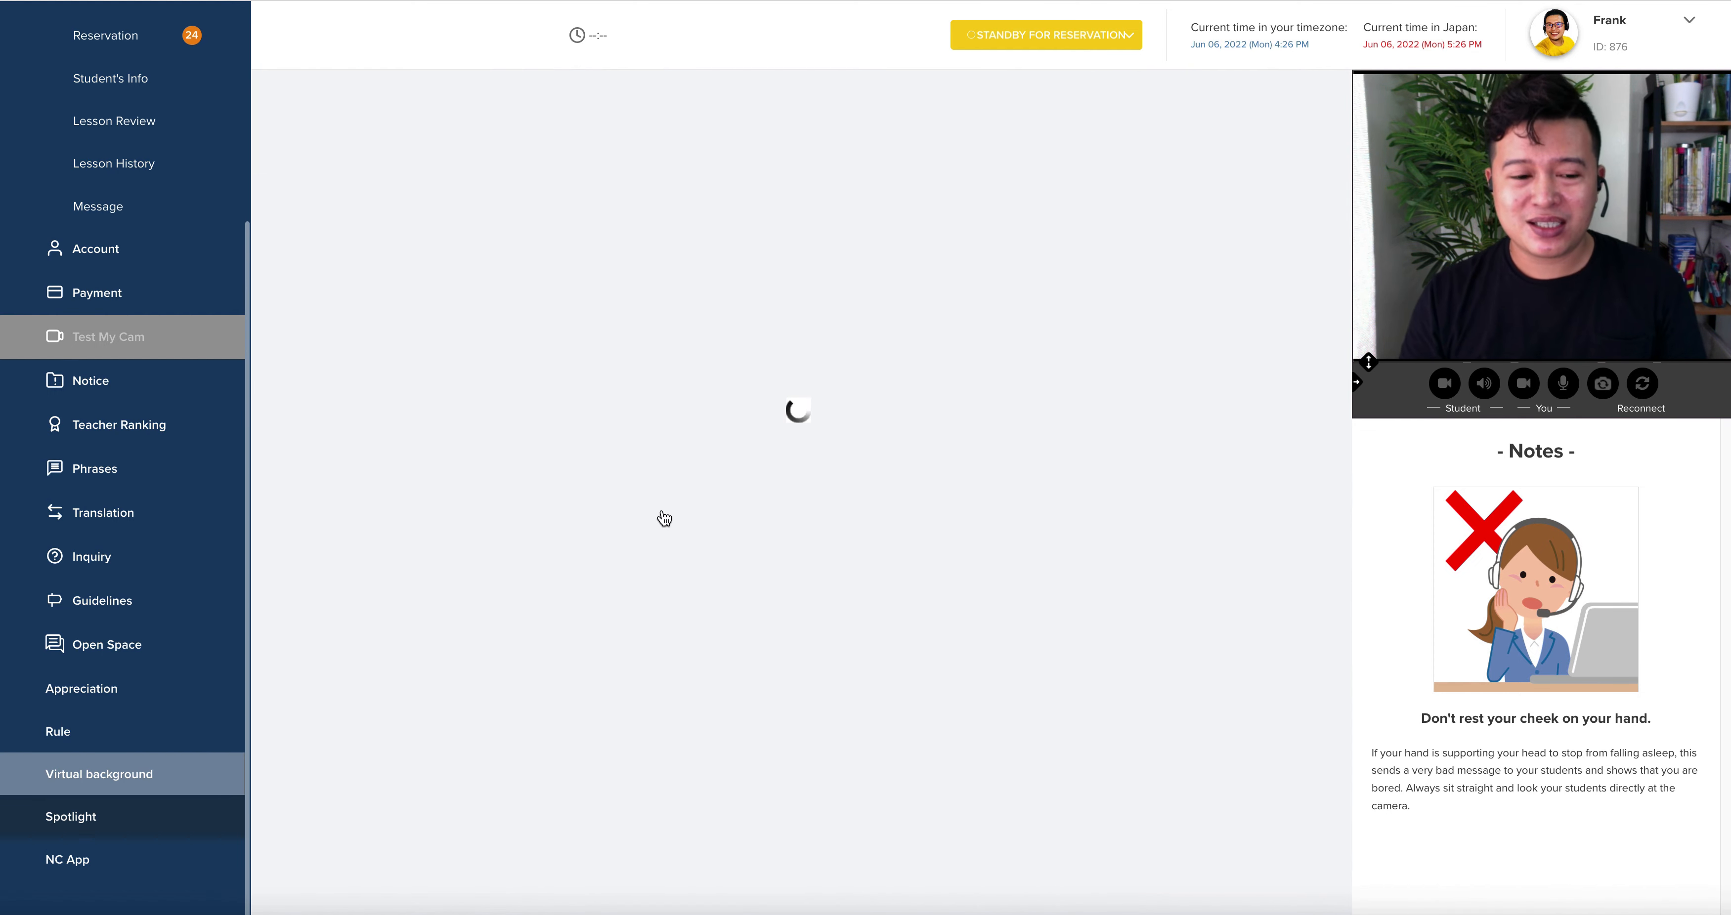
# - Review the Account page with the teacher's profile details
pyautogui.click(100, 774)
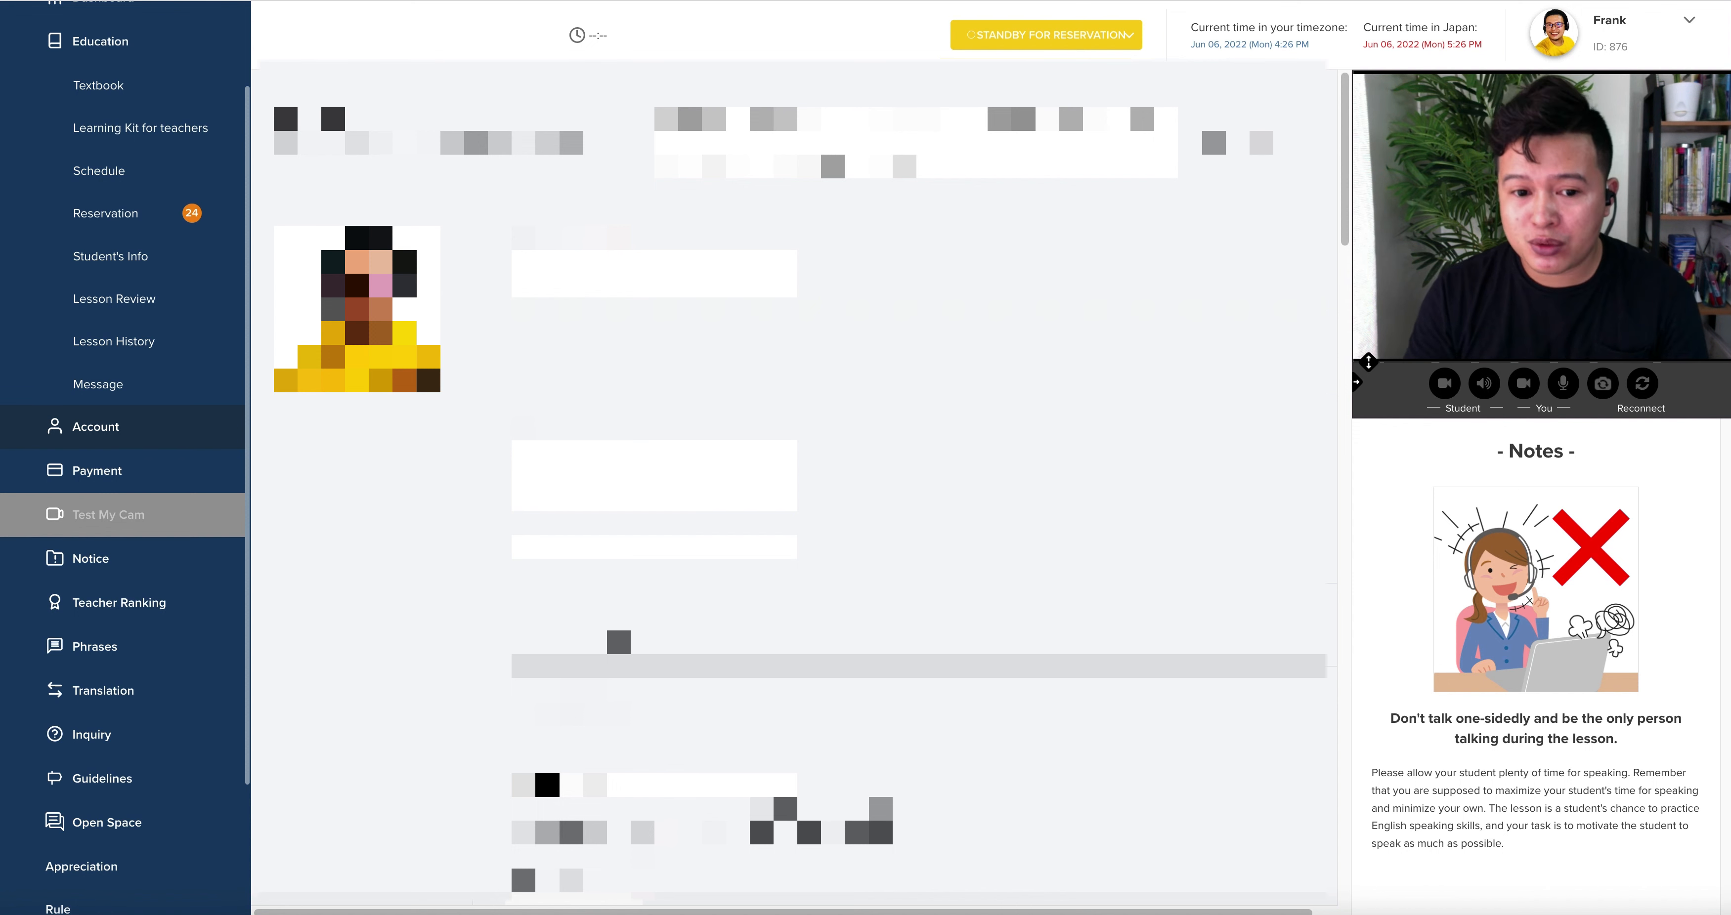
pyautogui.scroll(-3)
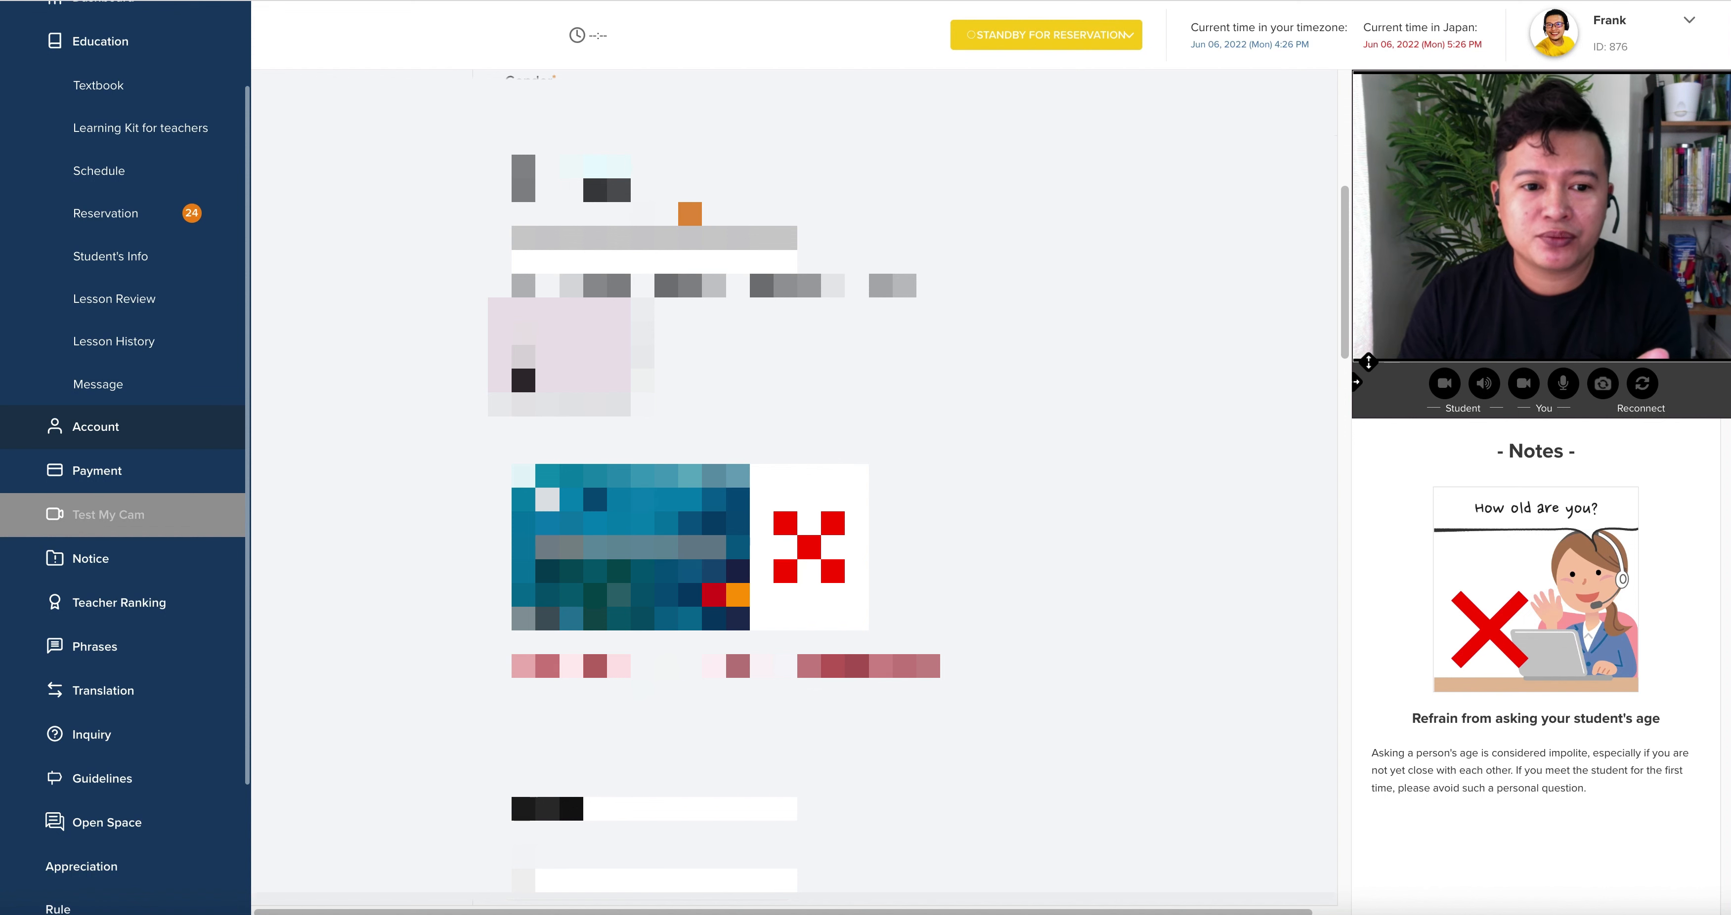
pyautogui.scroll(-3)
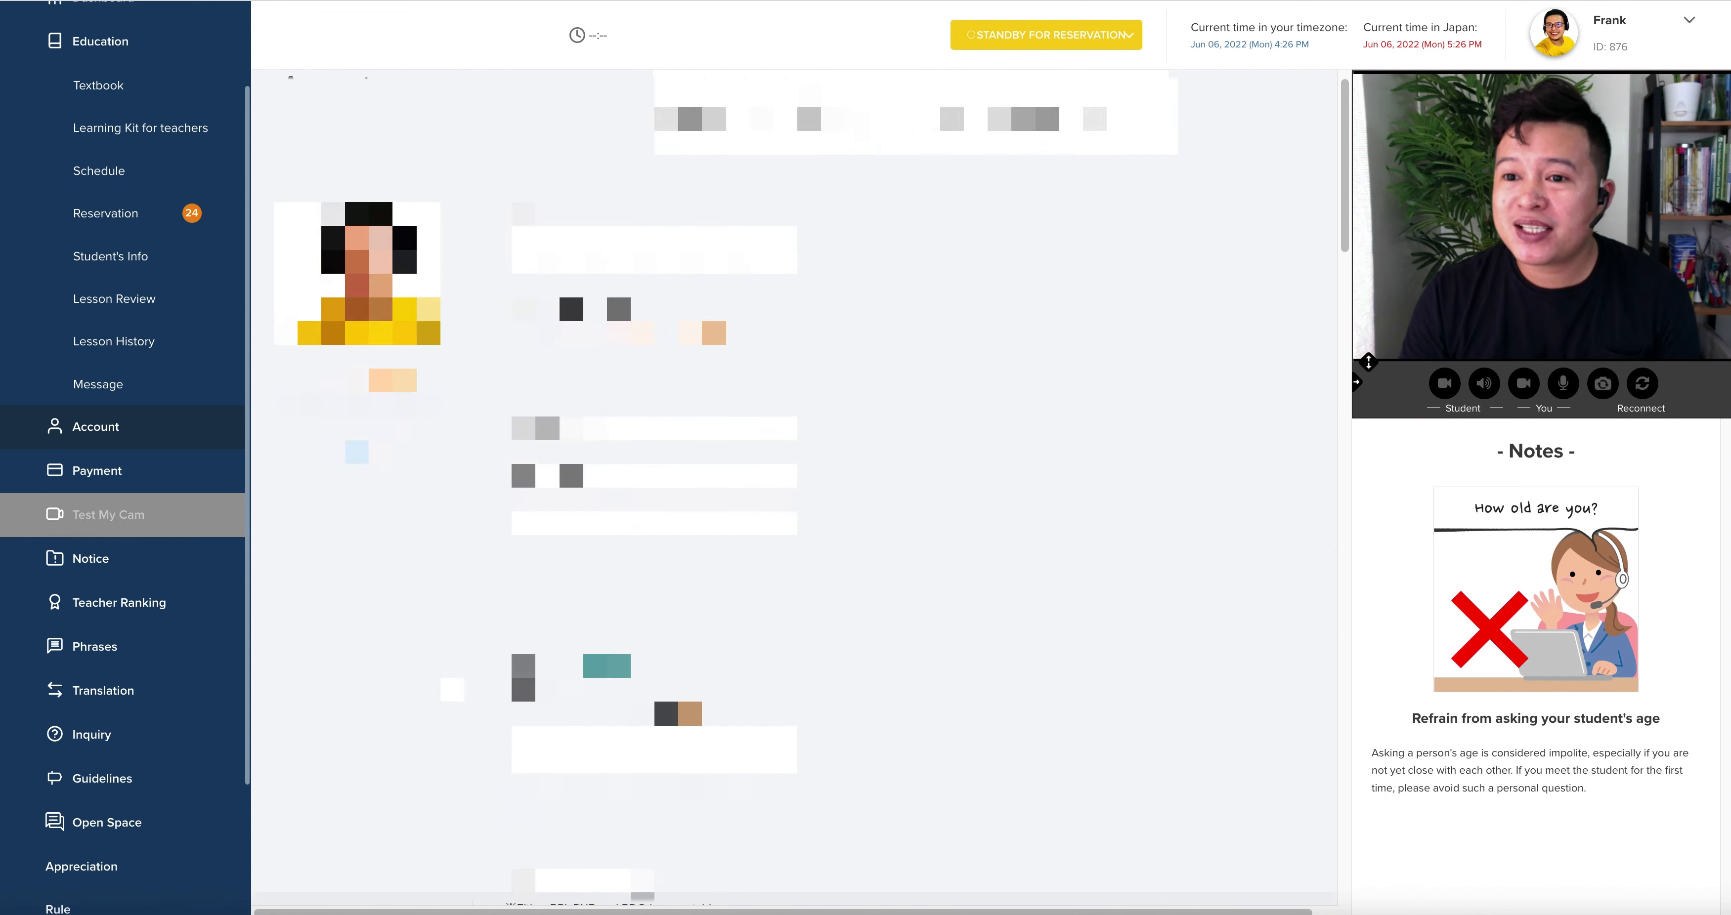